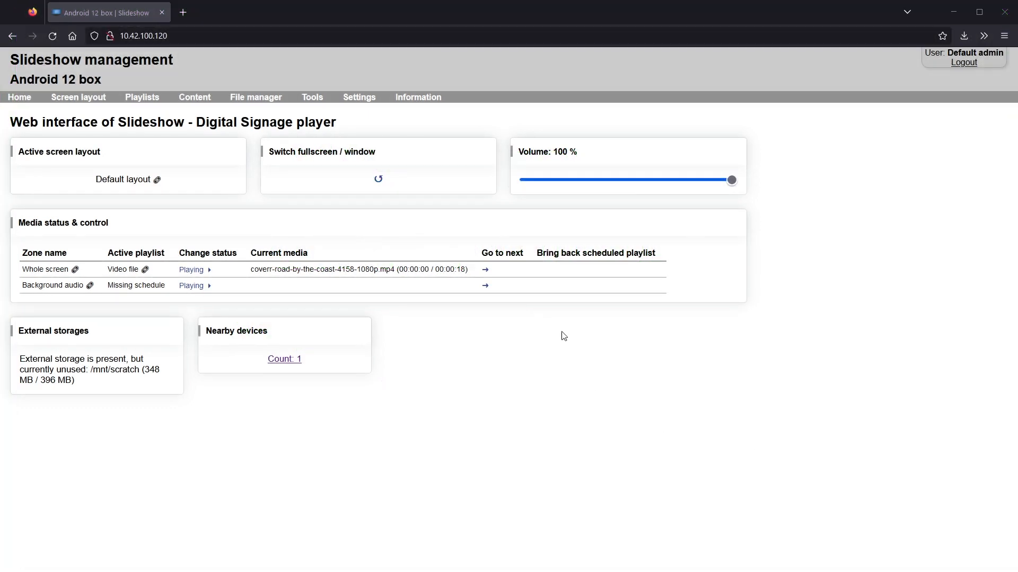
{"action": "mouse_move", "coordinate": [334, 110]}
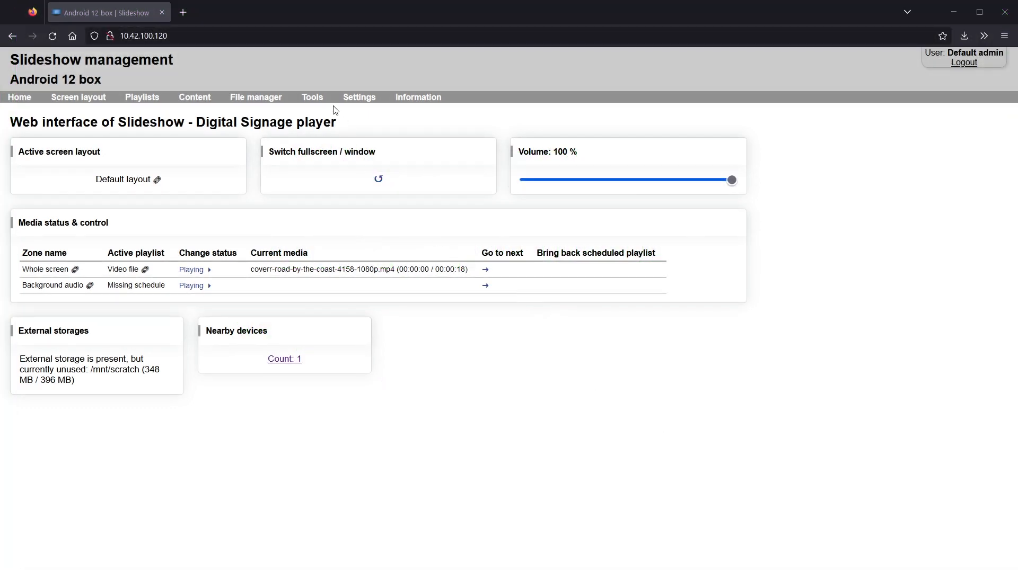
Open Settings > Key mapping and scroll through the existing key mappings
{"action": "left_click", "coordinate": [359, 97]}
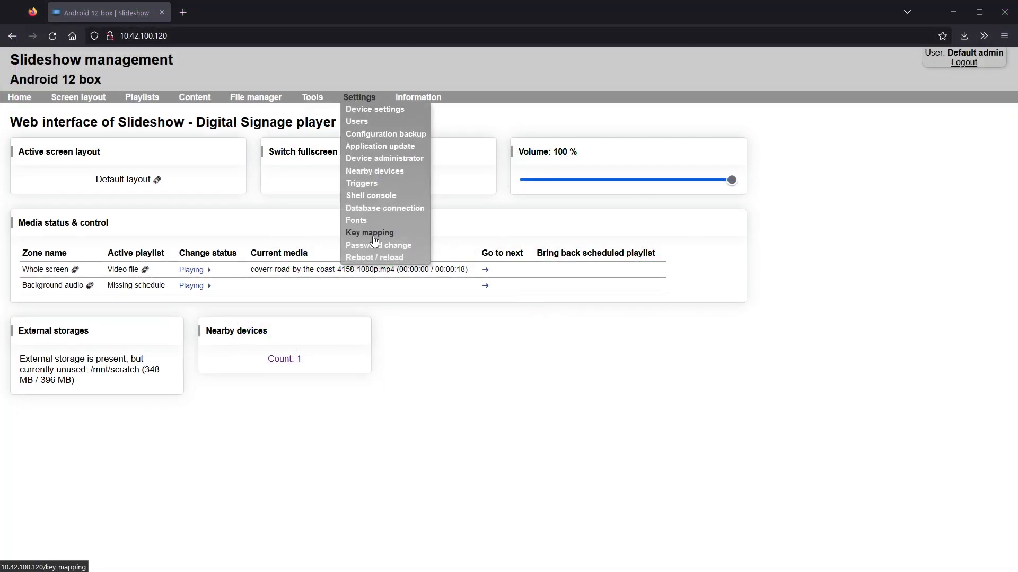
{"action": "left_click", "coordinate": [369, 232]}
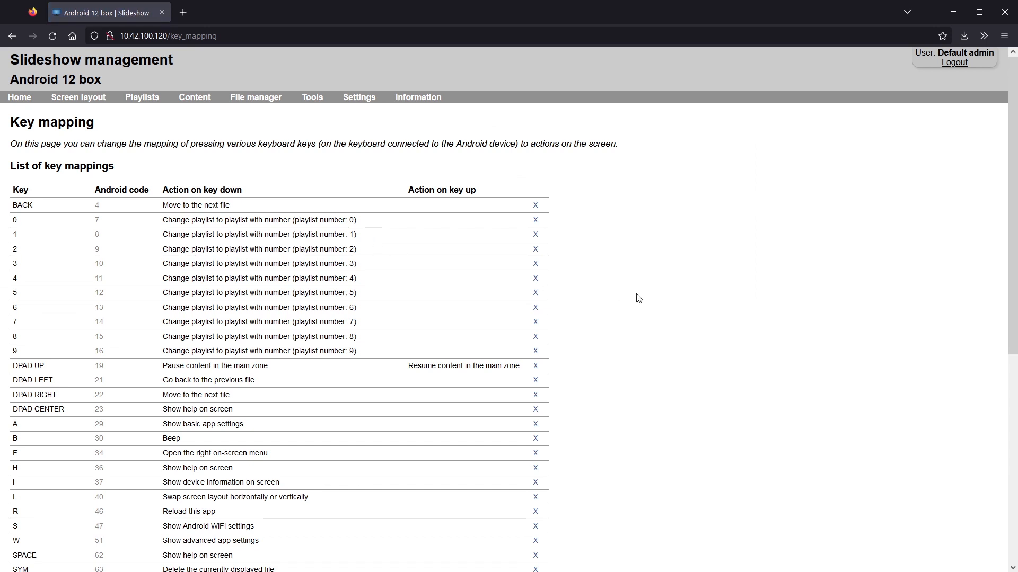
{"action": "scroll", "scroll_direction": "down", "scroll_amount": 3}
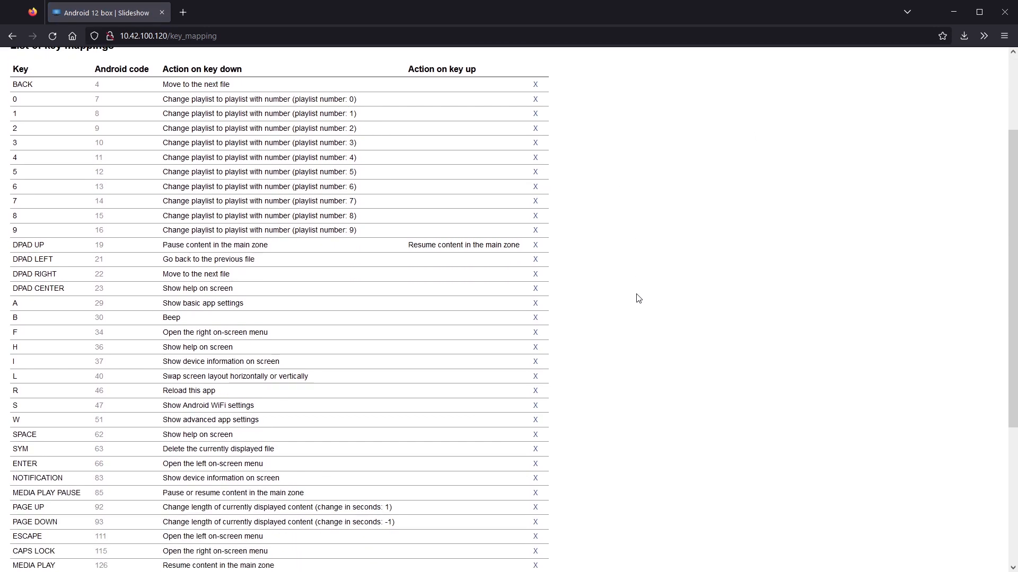
{"action": "scroll", "scroll_direction": "down", "scroll_amount": 3}
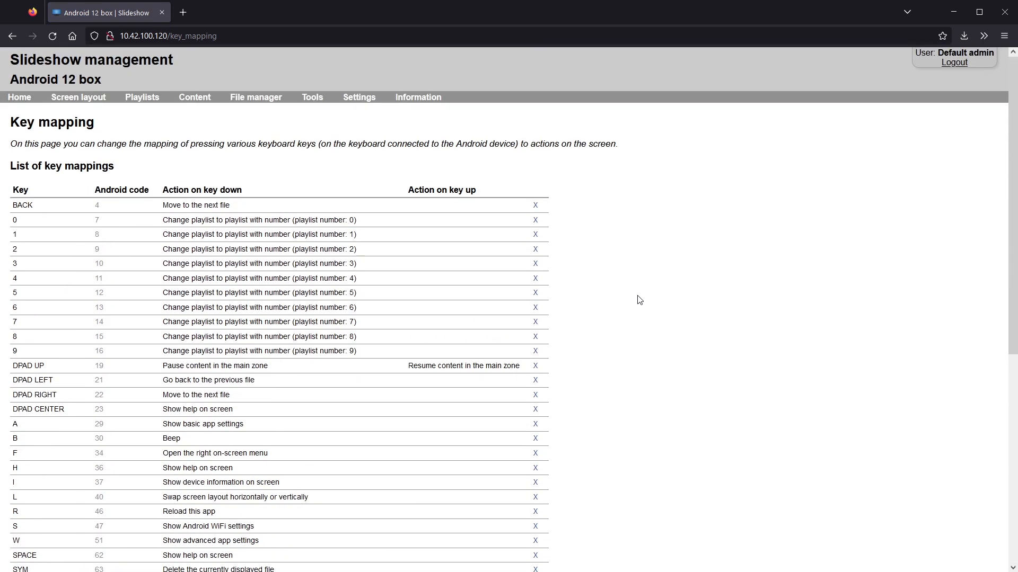
{"action": "mouse_move", "coordinate": [141, 97]}
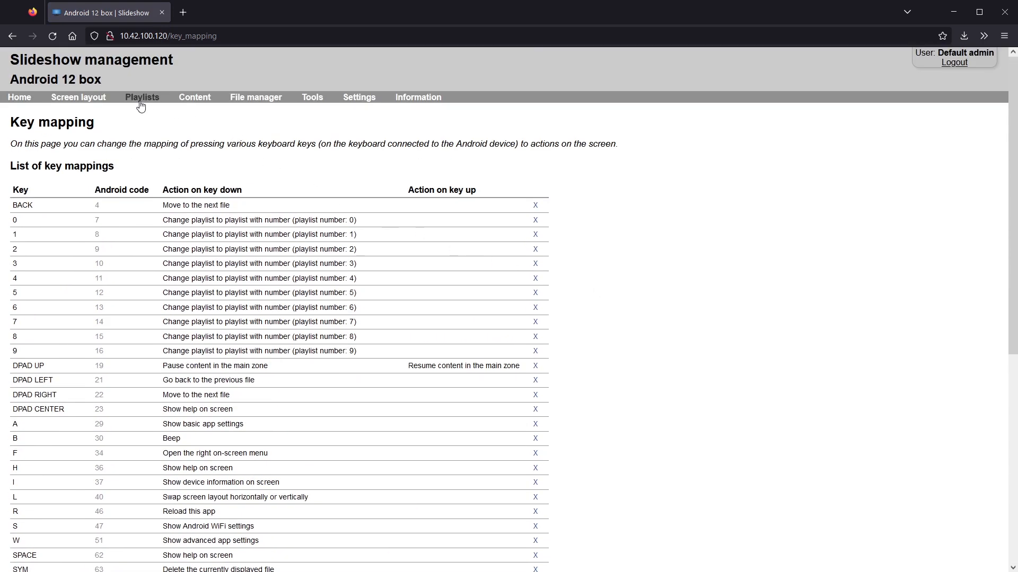
Edit the Presentation playlist, set its Number to 1, and save
{"action": "left_click", "coordinate": [142, 96]}
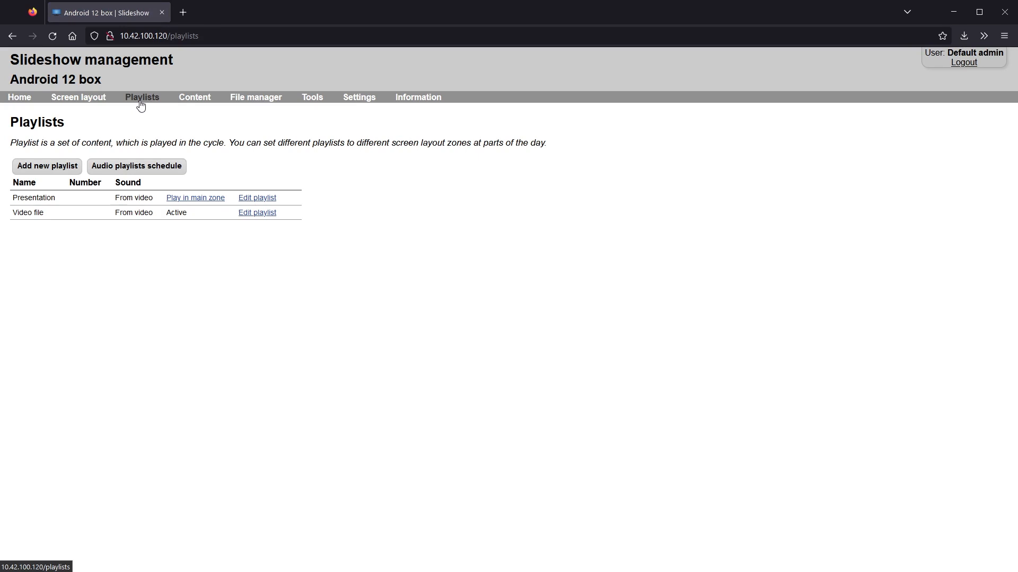
{"action": "mouse_move", "coordinate": [257, 198]}
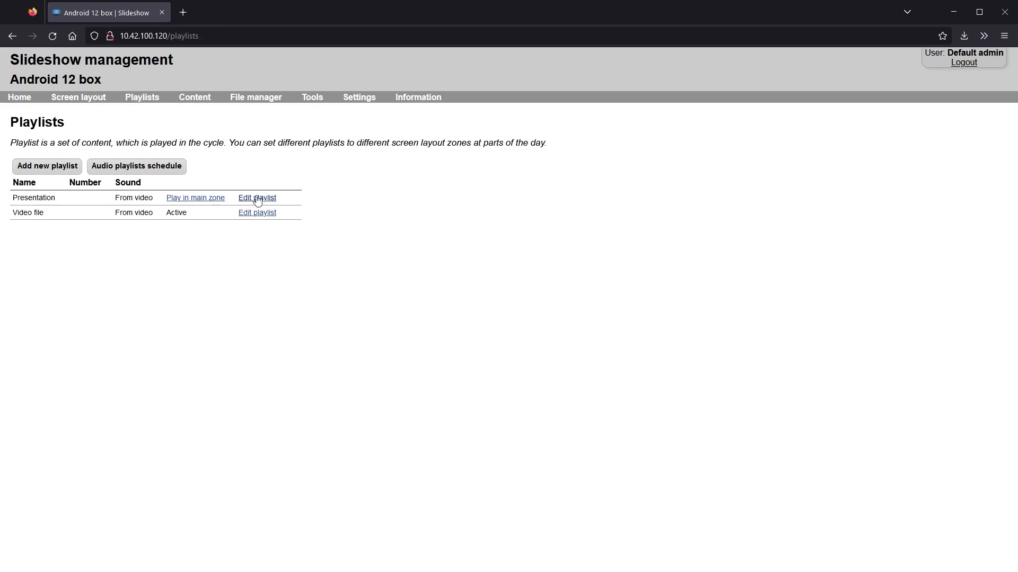
{"action": "left_click", "coordinate": [257, 198]}
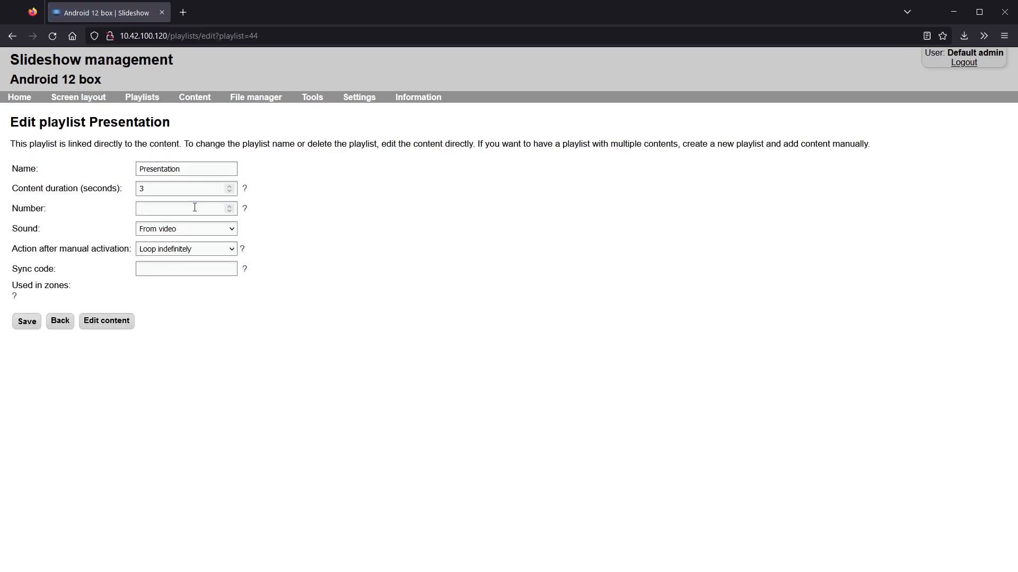
{"action": "type", "text": "1"}
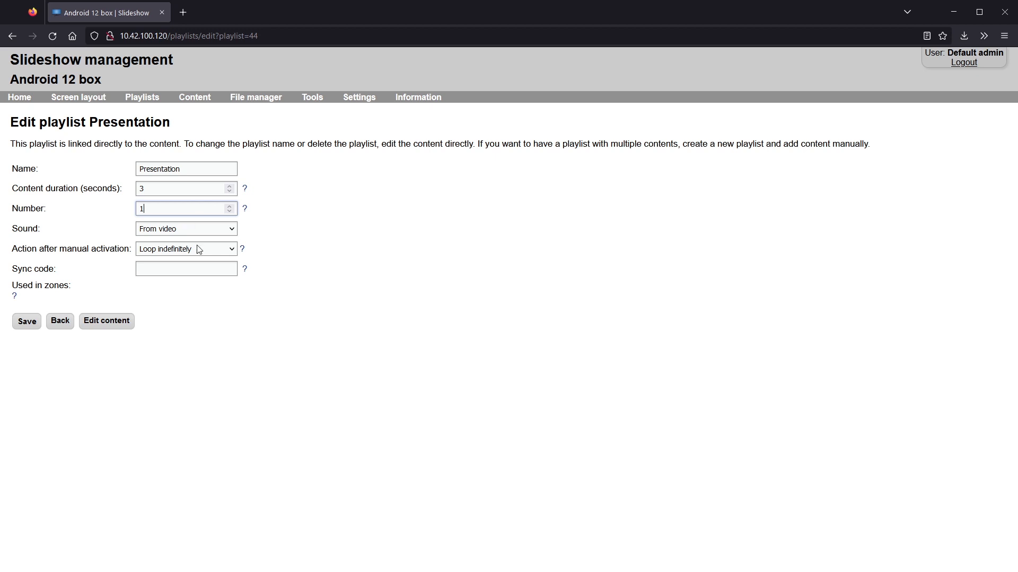
{"action": "left_click", "coordinate": [185, 248]}
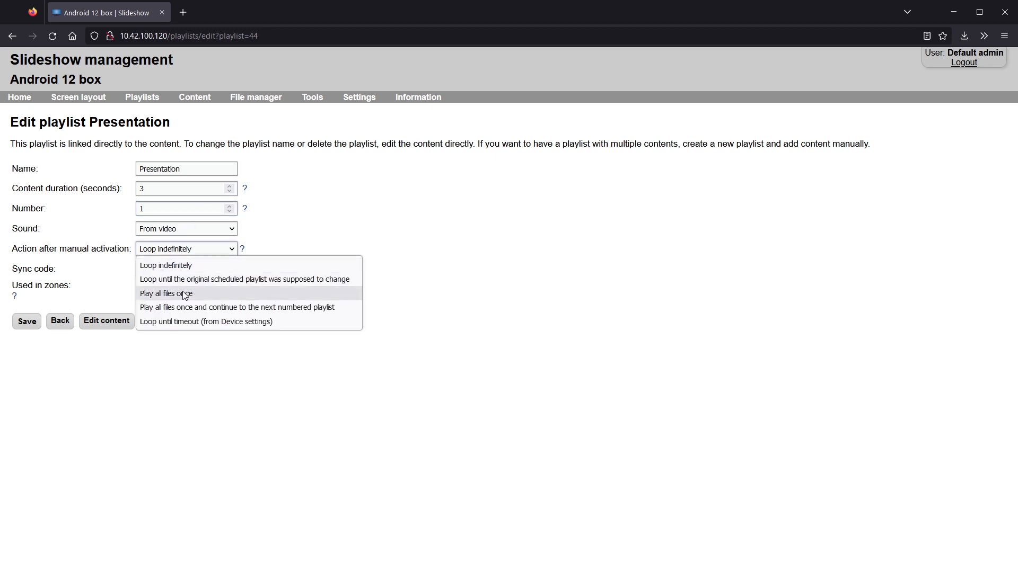
{"action": "left_click", "coordinate": [166, 293]}
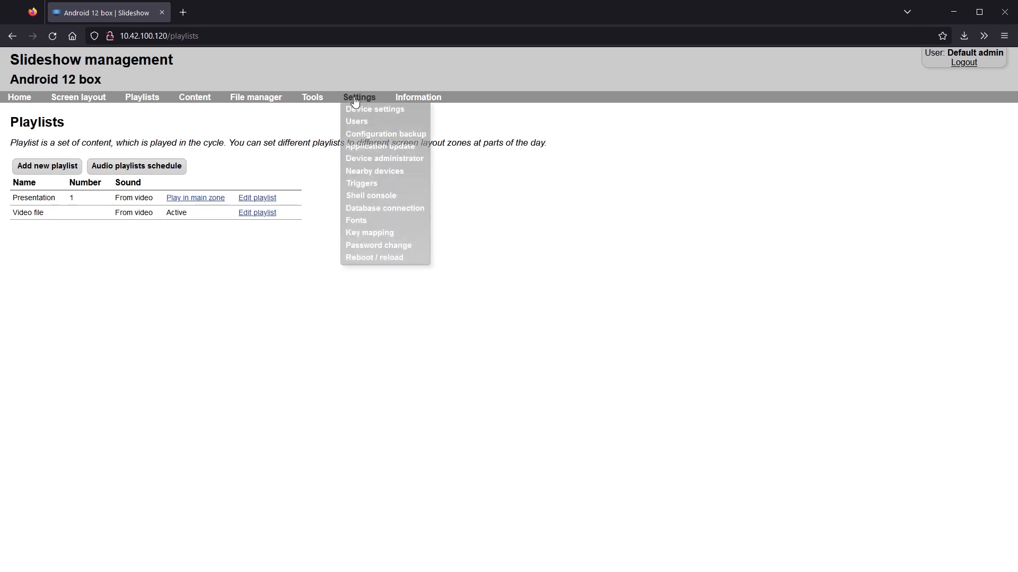
Add a new key mapping and detect MEDIA PLAY PAUSE from the remote as its key
{"action": "left_click", "coordinate": [369, 232]}
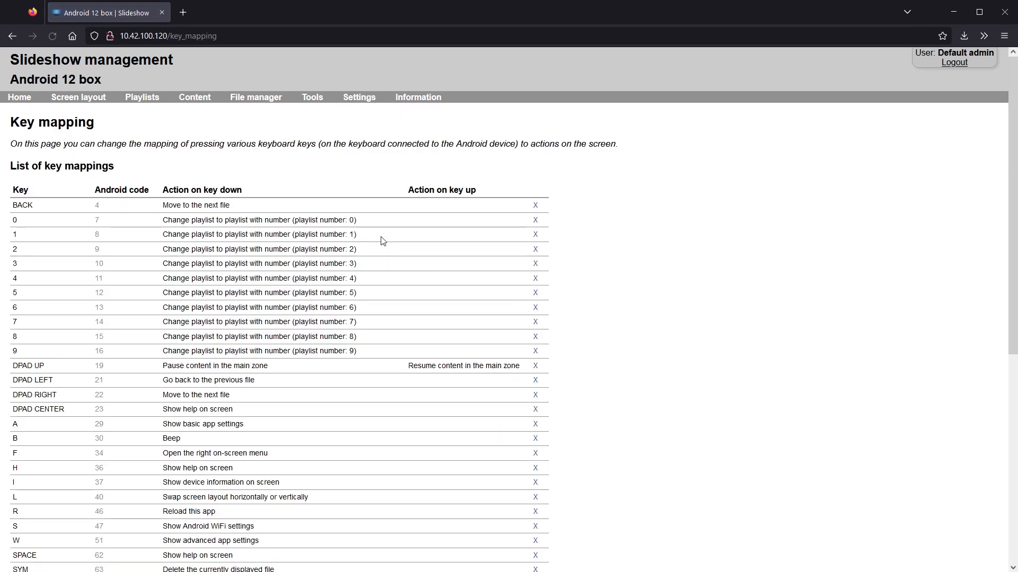
{"action": "scroll", "scroll_direction": "down", "scroll_amount": 3}
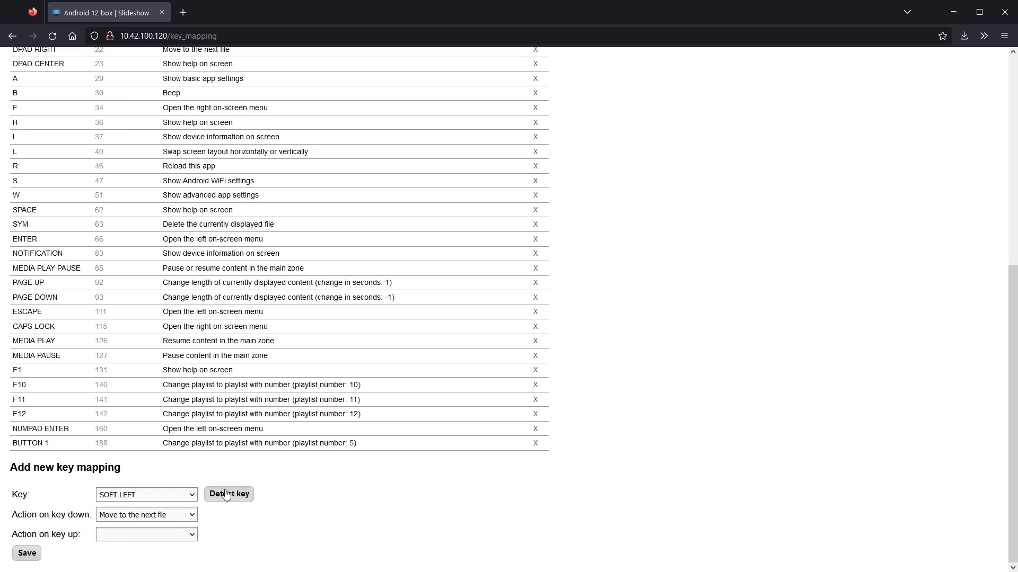
{"action": "left_click", "coordinate": [229, 494]}
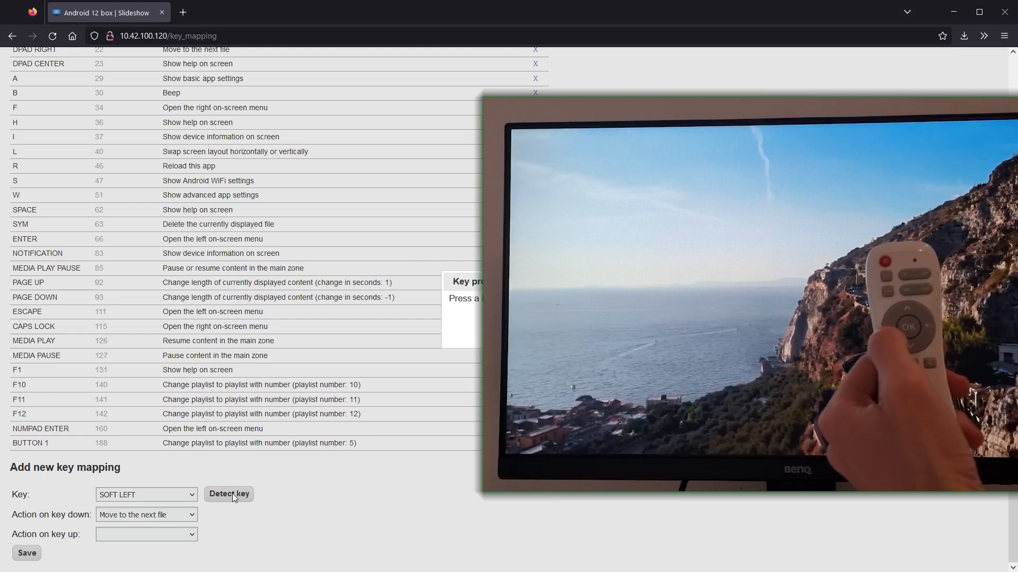
{"action": "left_click", "coordinate": [229, 494]}
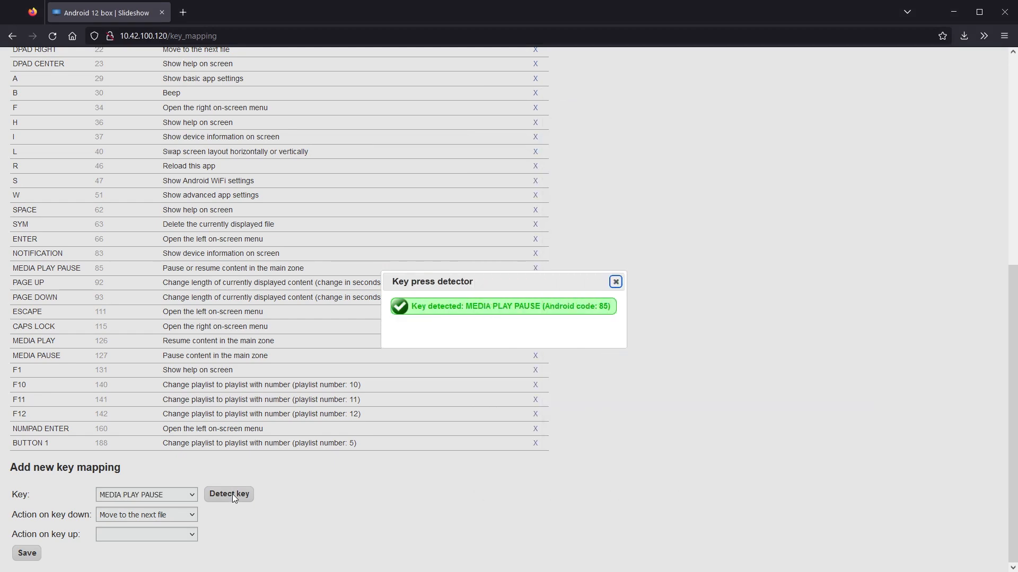
{"action": "mouse_move", "coordinate": [522, 303]}
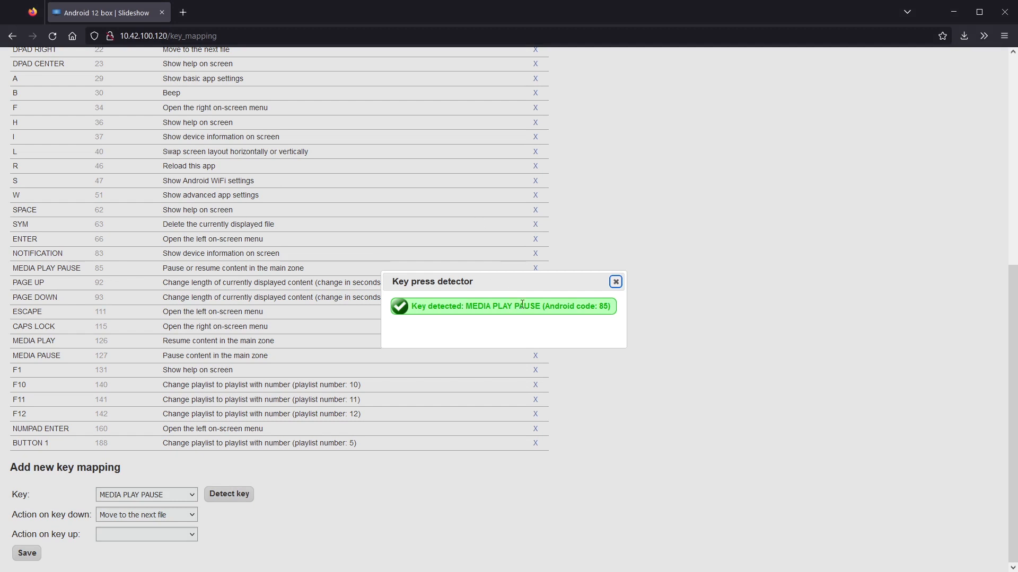
{"action": "left_click", "coordinate": [614, 281]}
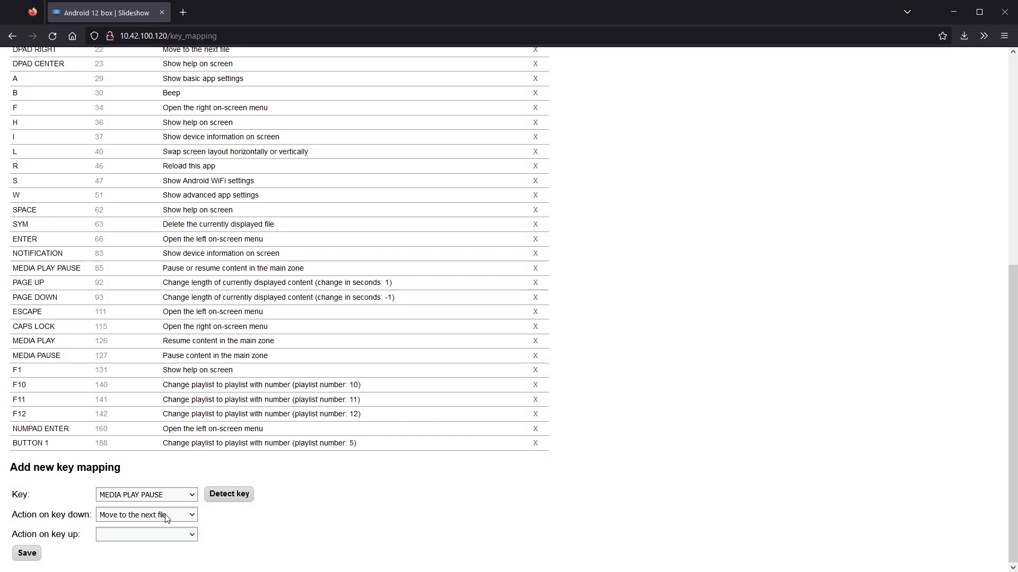
Set the key-down action to 'Change playlist to playlist with number' with number 1
{"action": "left_click", "coordinate": [146, 514]}
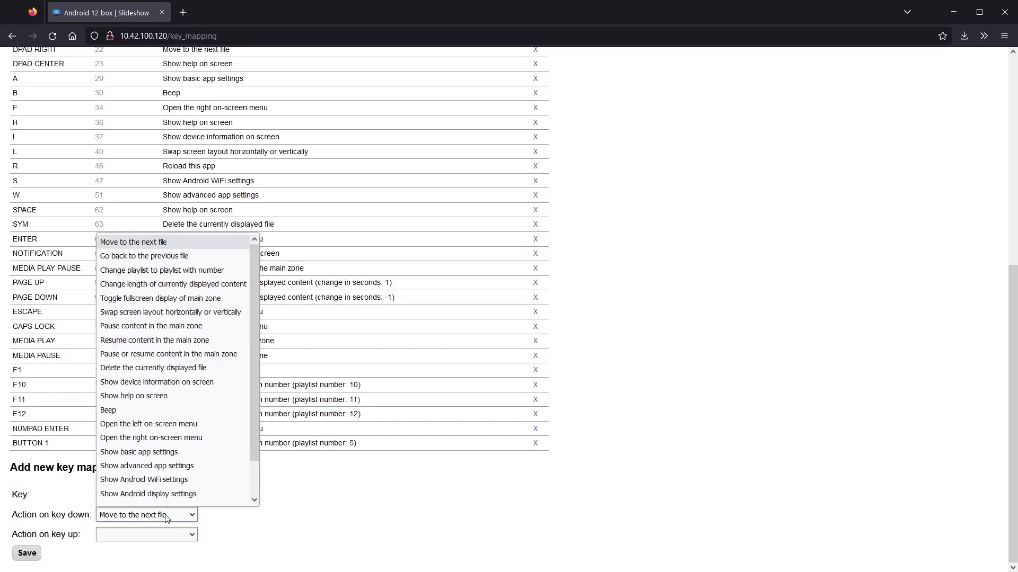
{"action": "left_click", "coordinate": [161, 270]}
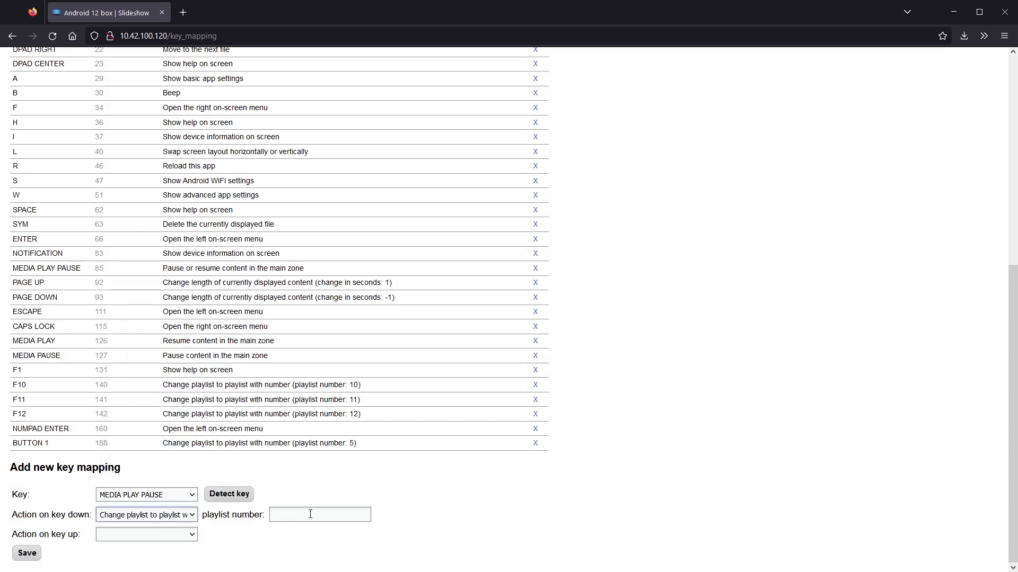
{"action": "type", "text": "1"}
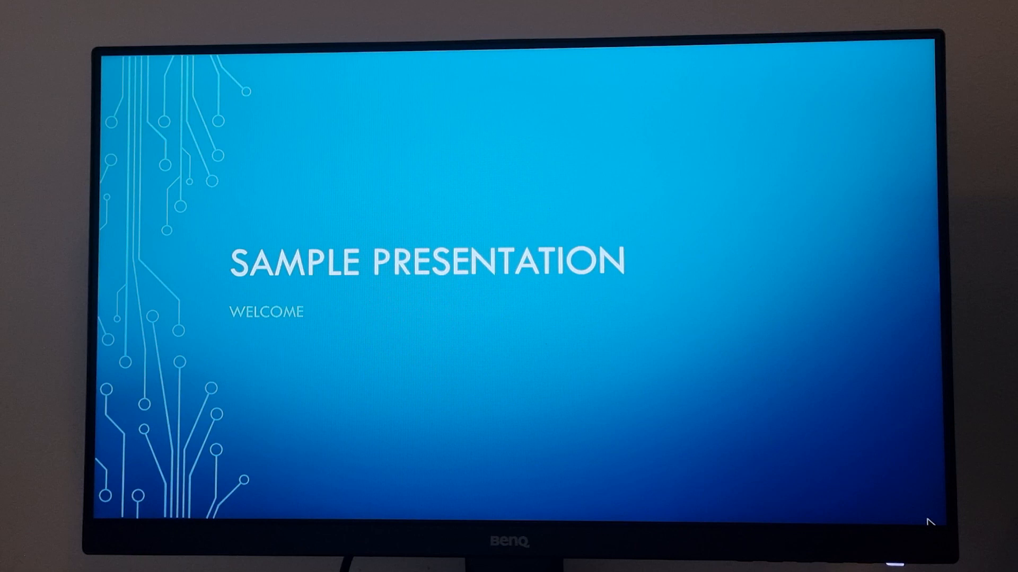
Test the mapping from the remote and watch the Sample Presentation slides appear
{"action": "key", "text": "right"}
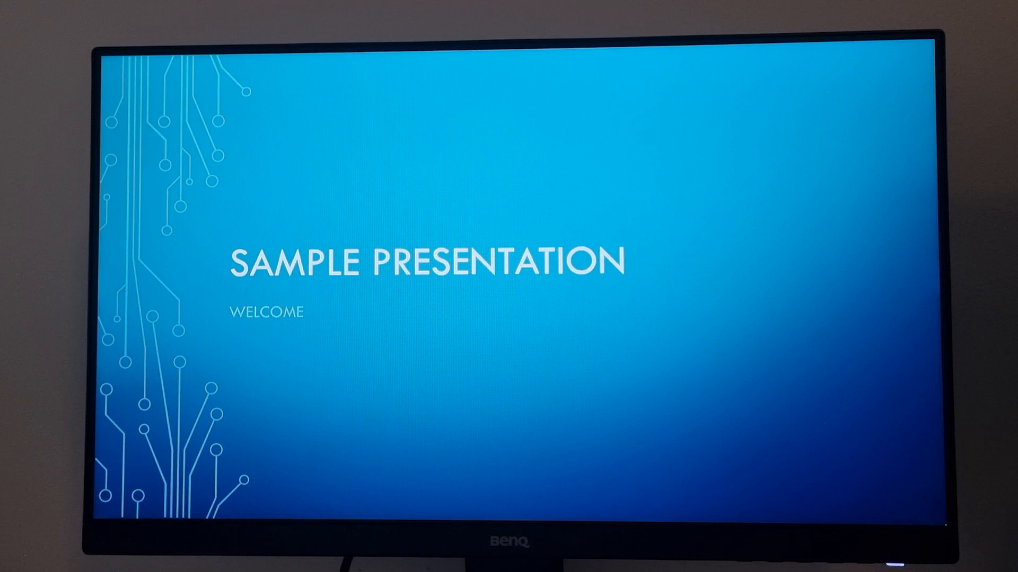
{"action": "key", "text": "right"}
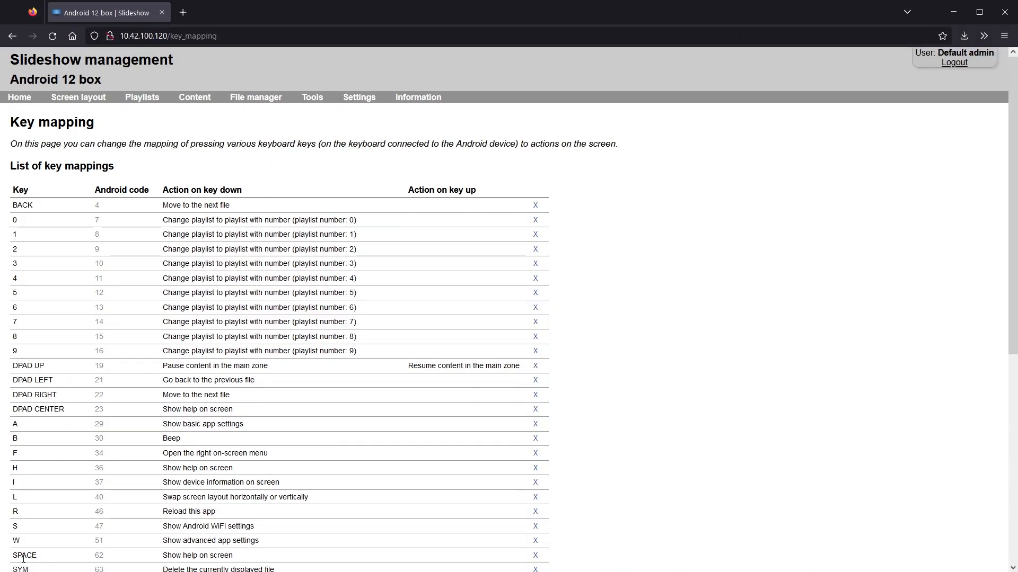
Detect MEDIA PLAY PAUSE for a second key mapping and pick its key-up action
{"action": "scroll", "scroll_direction": "down", "scroll_amount": 3}
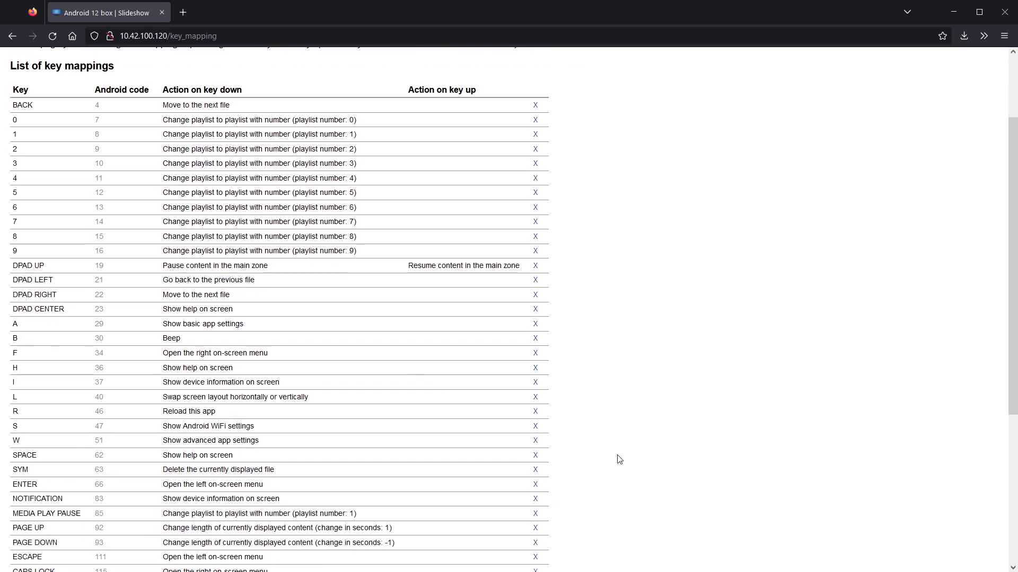
{"action": "scroll", "scroll_direction": "down", "scroll_amount": 3}
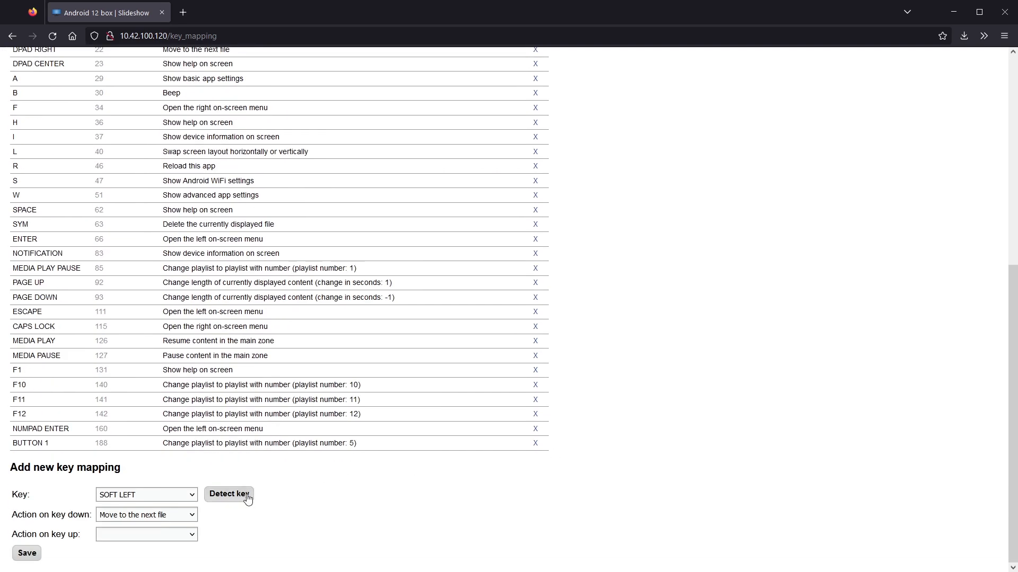
{"action": "left_click", "coordinate": [228, 494]}
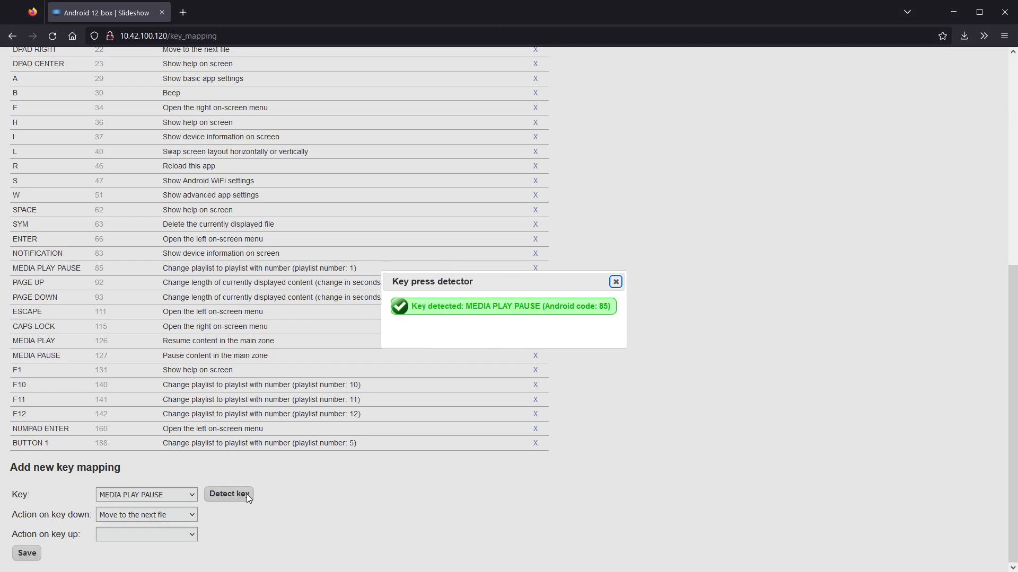
{"action": "mouse_move", "coordinate": [615, 280]}
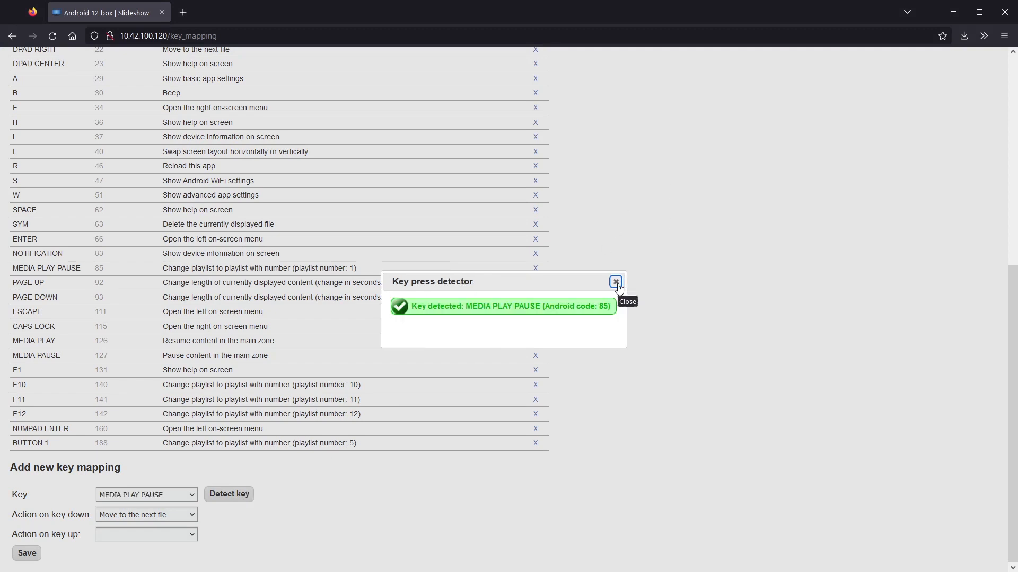
{"action": "left_click", "coordinate": [145, 515]}
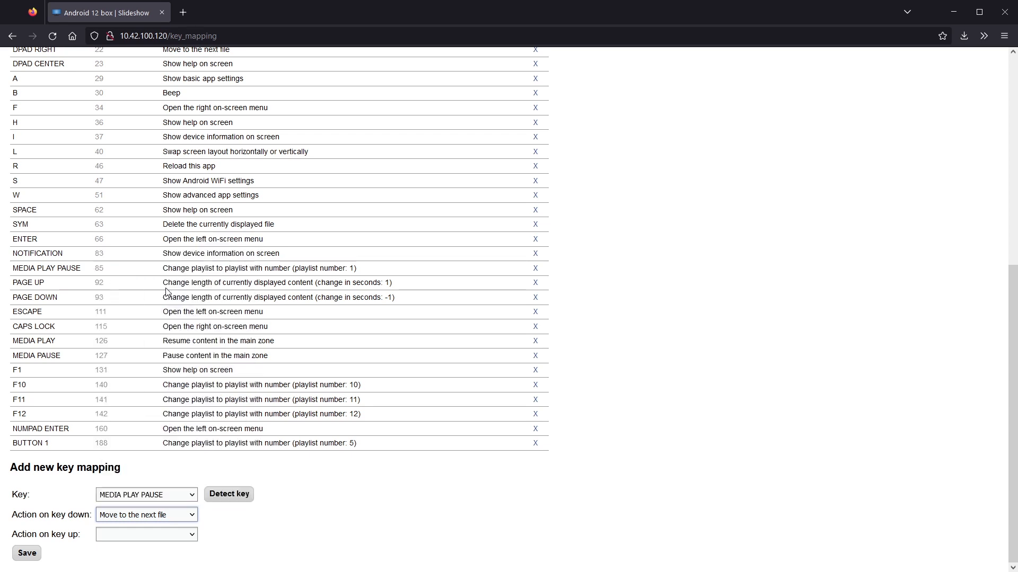
{"action": "left_click", "coordinate": [146, 534]}
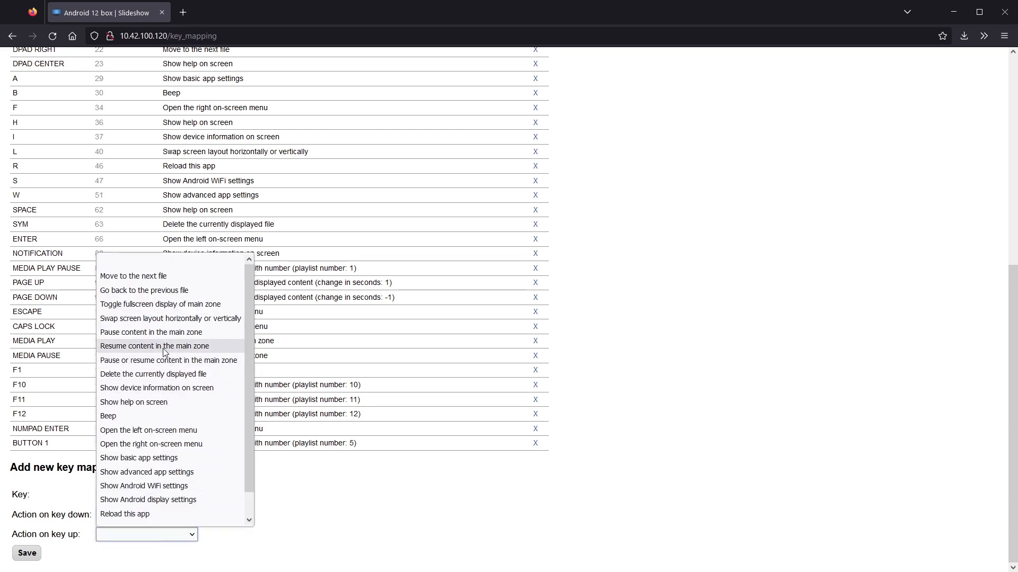